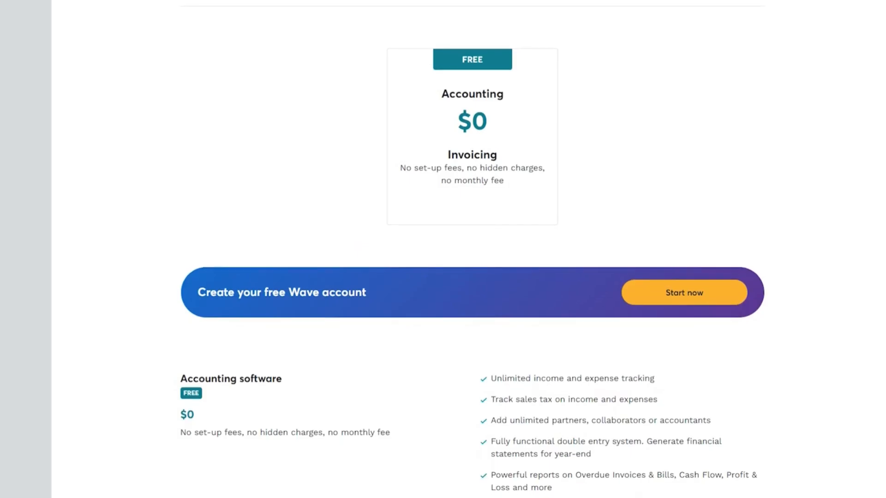
Scroll past Calendar's online scheduling overview and open the Sign In page.
{"action": "scroll", "scroll_direction": "down", "scroll_amount": 3}
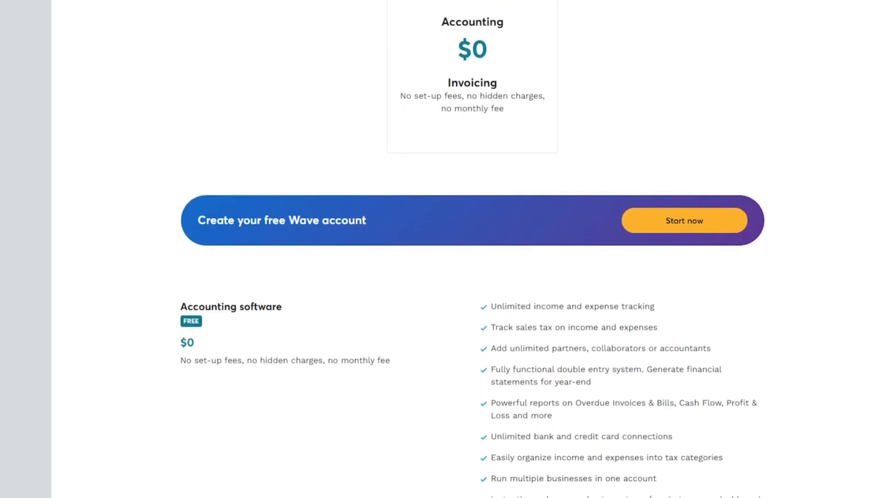
{"action": "scroll", "scroll_direction": "down", "scroll_amount": 3}
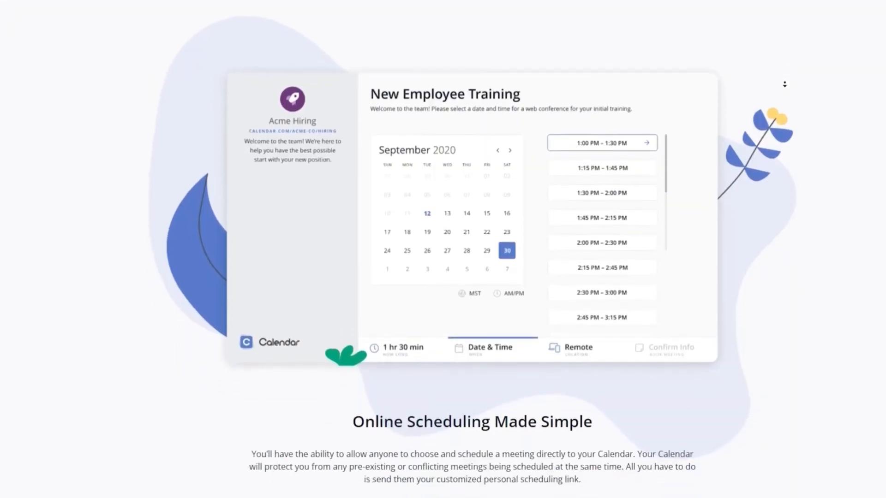
{"action": "scroll", "scroll_direction": "down", "scroll_amount": 3}
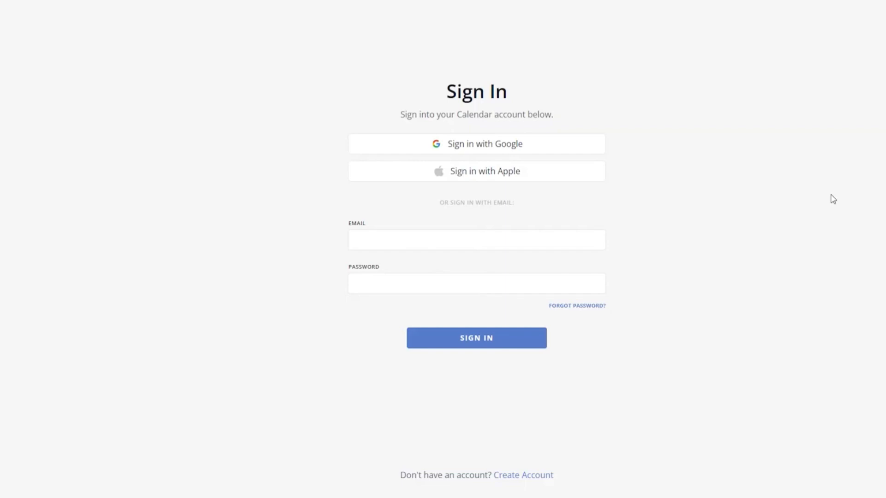
{"action": "left_click", "coordinate": [476, 338]}
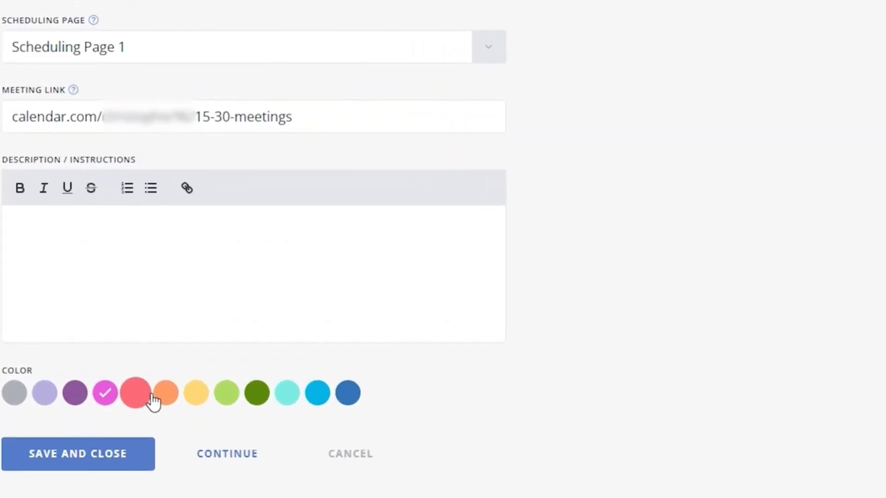
Make the meeting type light green, then review Calendar's integrations, pricing and team features.
{"action": "left_click", "coordinate": [226, 392]}
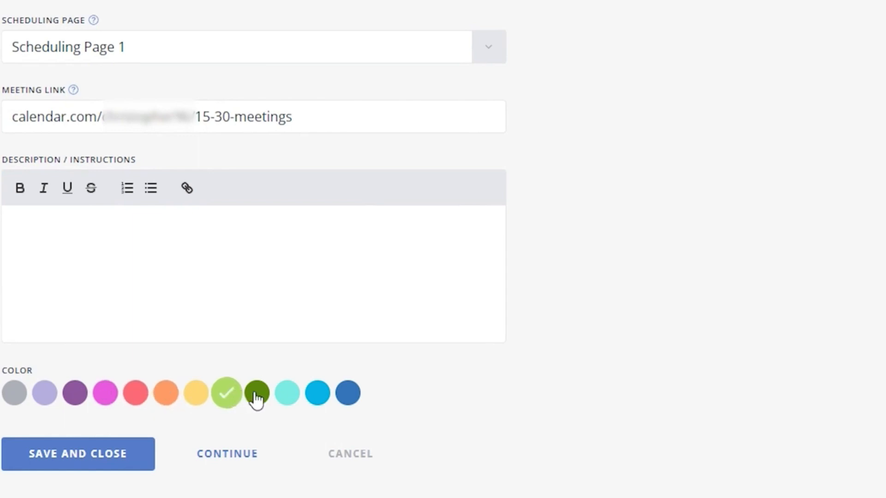
{"action": "left_click", "coordinate": [347, 393]}
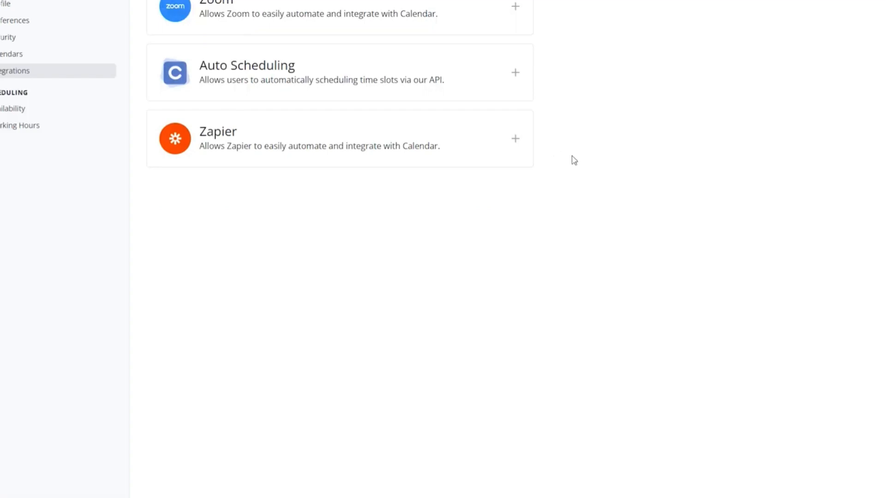
{"action": "left_click", "coordinate": [514, 138]}
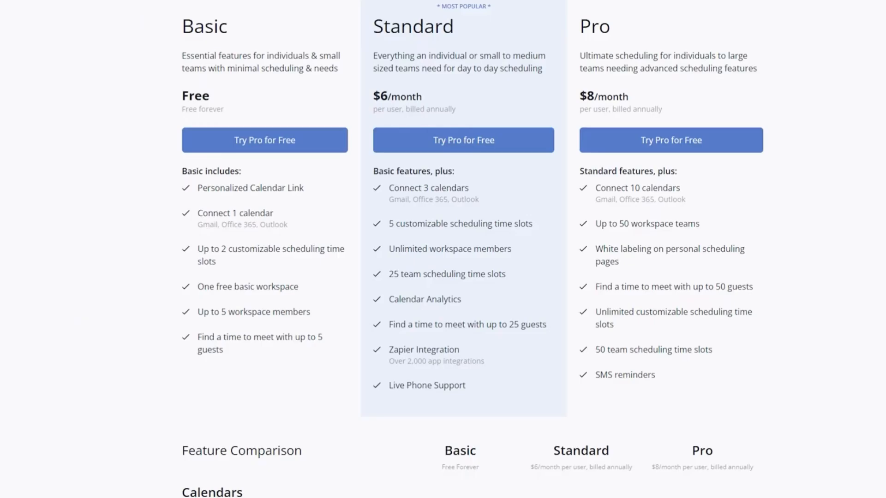
{"action": "scroll", "scroll_direction": "down", "scroll_amount": 3}
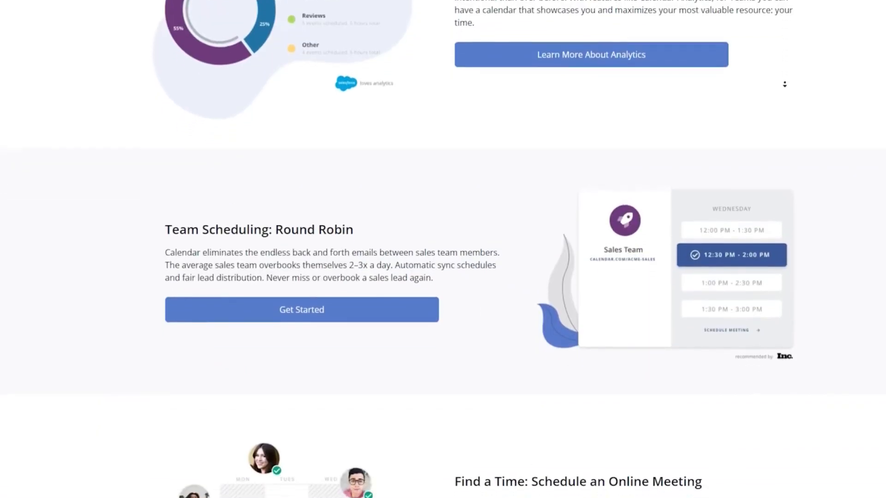
{"action": "scroll", "scroll_direction": "down", "scroll_amount": 3}
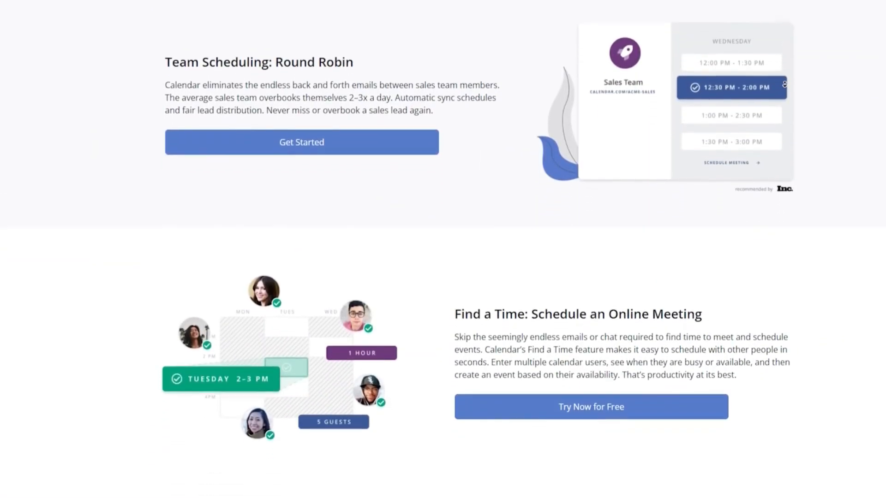
{"action": "scroll", "scroll_direction": "down", "scroll_amount": 3}
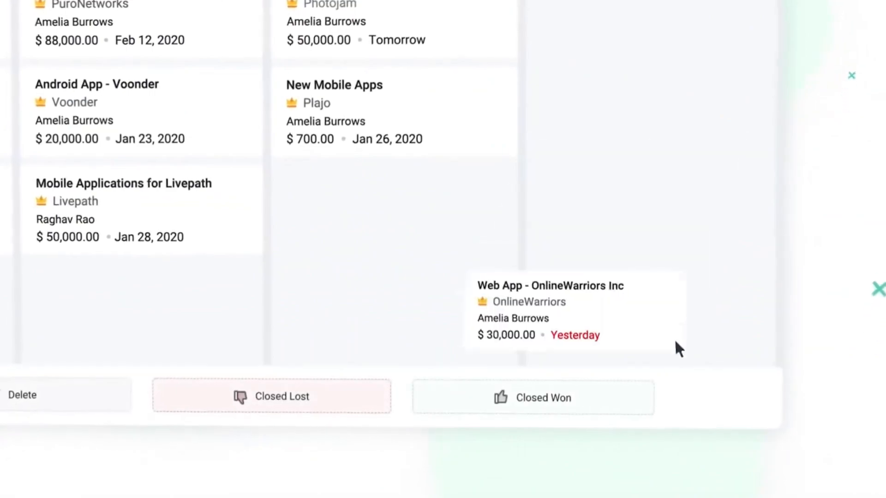
Move a deal card toward Closed Won/Lost and show Bigin's logged outbound Calls list.
{"action": "left_click", "coordinate": [105, 305]}
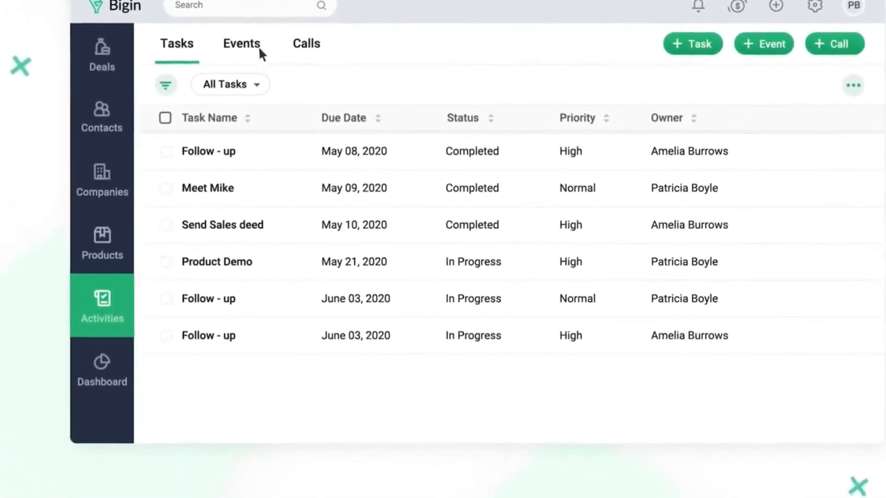
{"action": "left_click", "coordinate": [306, 43]}
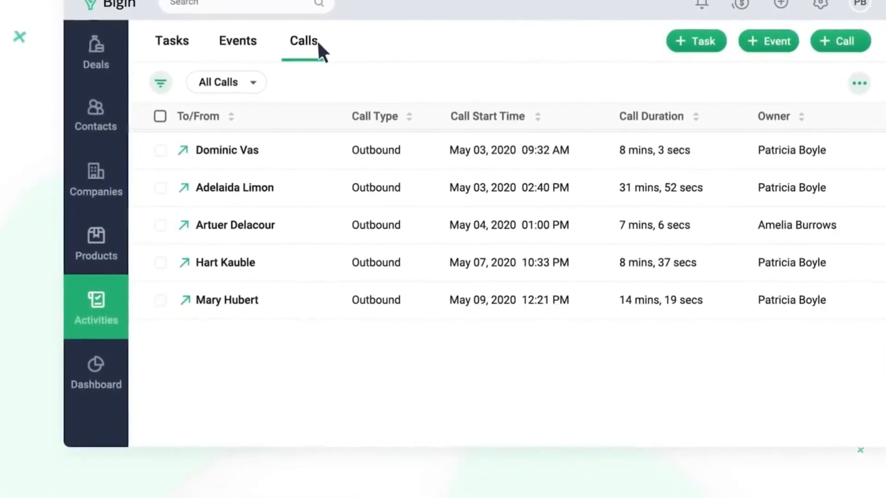
{"action": "left_click", "coordinate": [95, 370]}
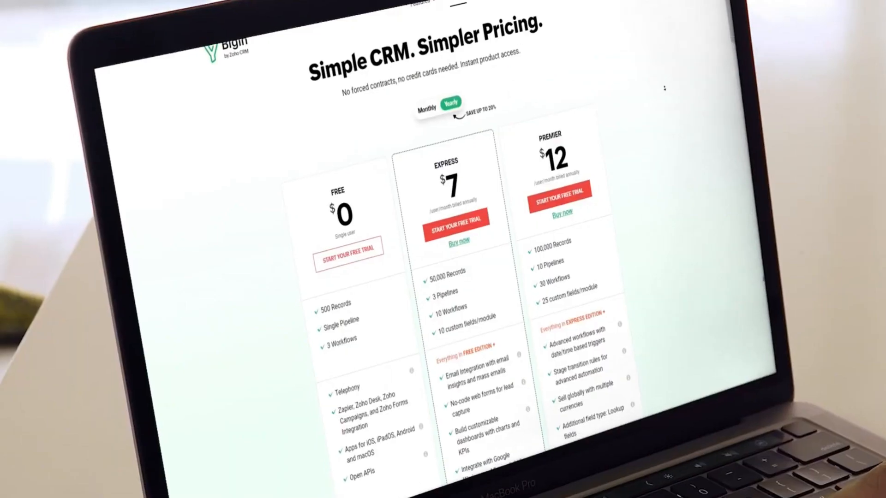
{"action": "scroll", "scroll_direction": "down", "scroll_amount": 3}
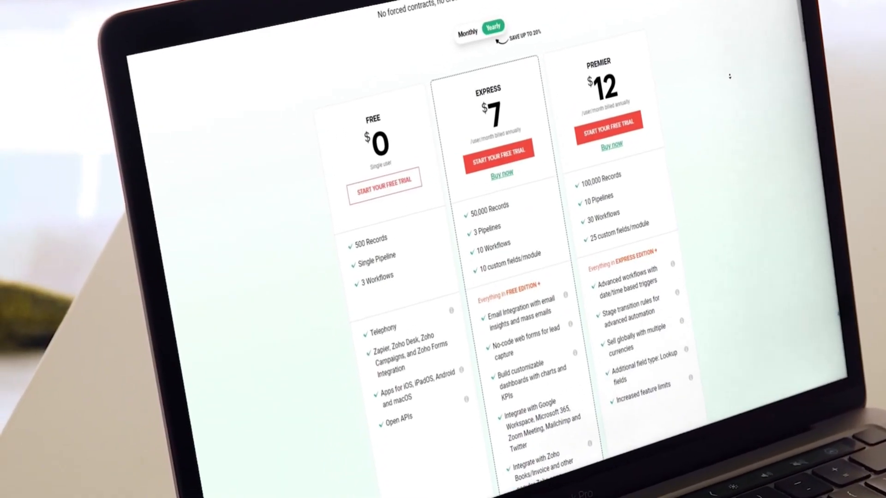
{"action": "scroll", "scroll_direction": "down", "scroll_amount": 3}
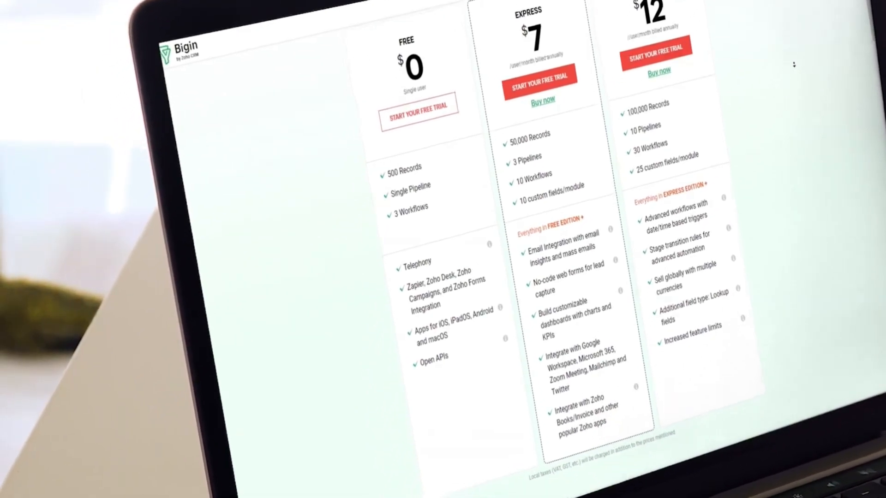
{"action": "scroll", "scroll_direction": "down", "scroll_amount": 3}
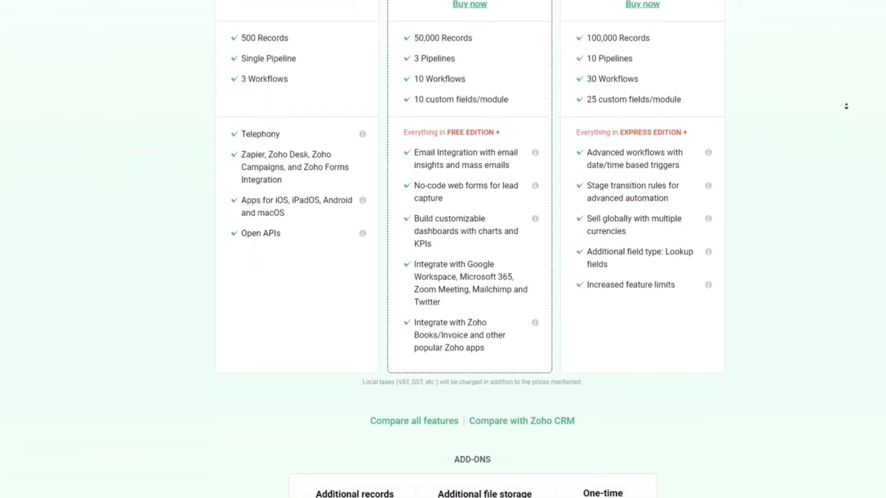
{"action": "scroll", "scroll_direction": "down", "scroll_amount": 3}
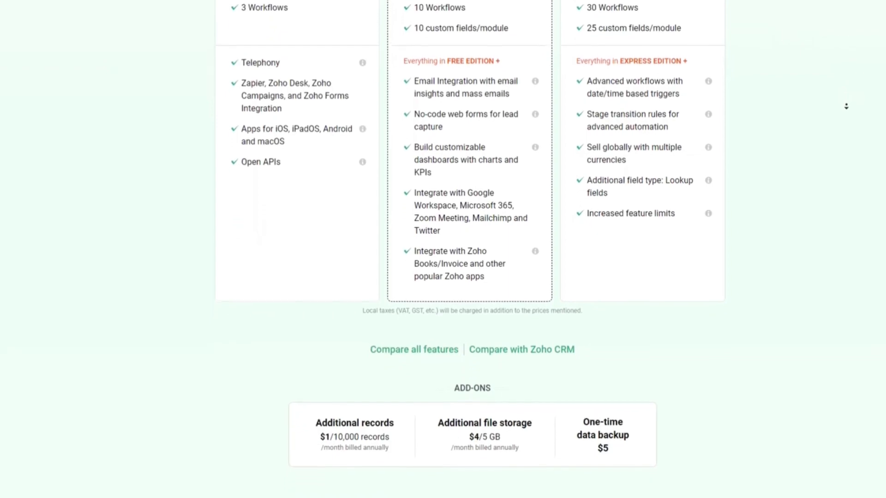
{"action": "scroll", "scroll_direction": "down", "scroll_amount": 3}
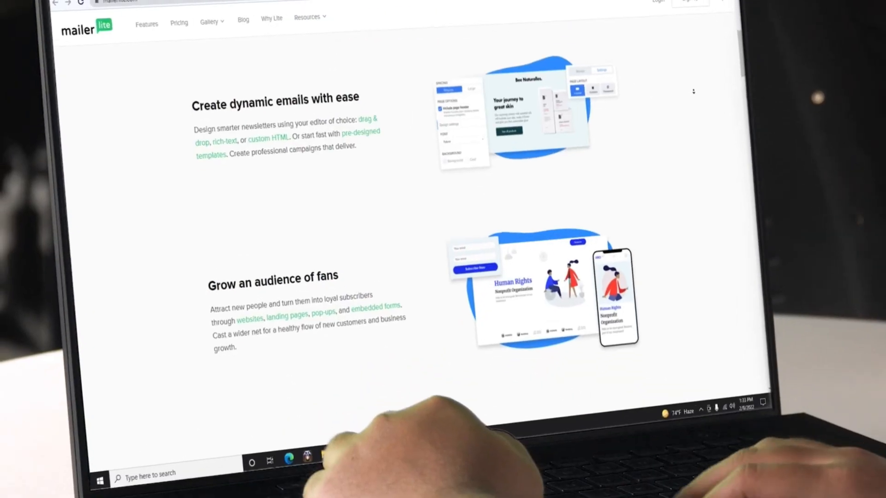
Change the email heading to 'You are Invited to my First Gallery Exhibition!' and save.
{"action": "scroll", "scroll_direction": "down", "scroll_amount": 3}
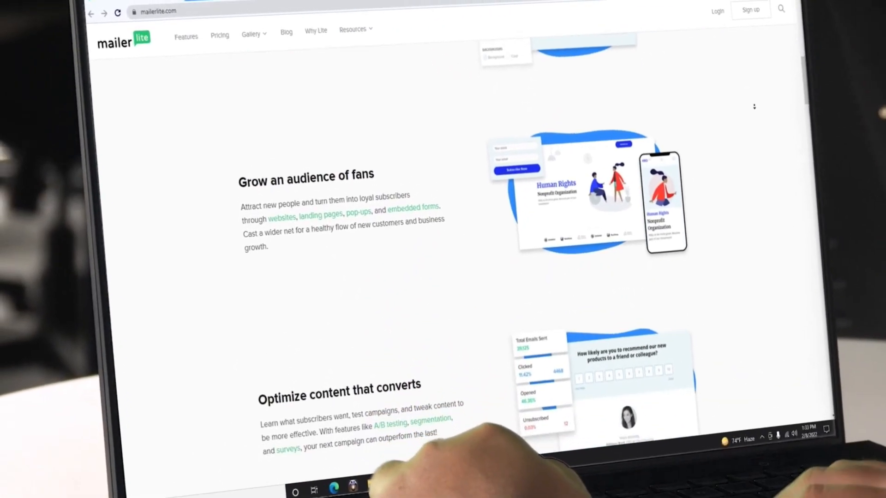
{"action": "scroll", "scroll_direction": "down", "scroll_amount": 3}
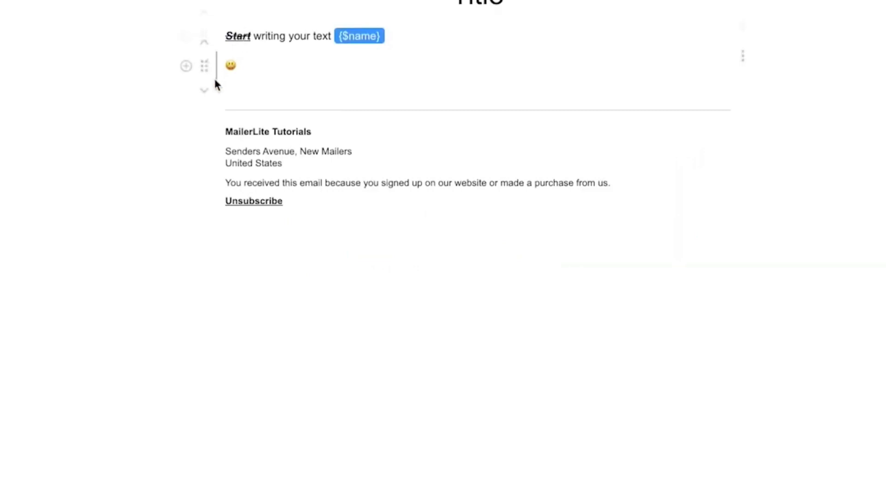
{"action": "left_click", "coordinate": [186, 65]}
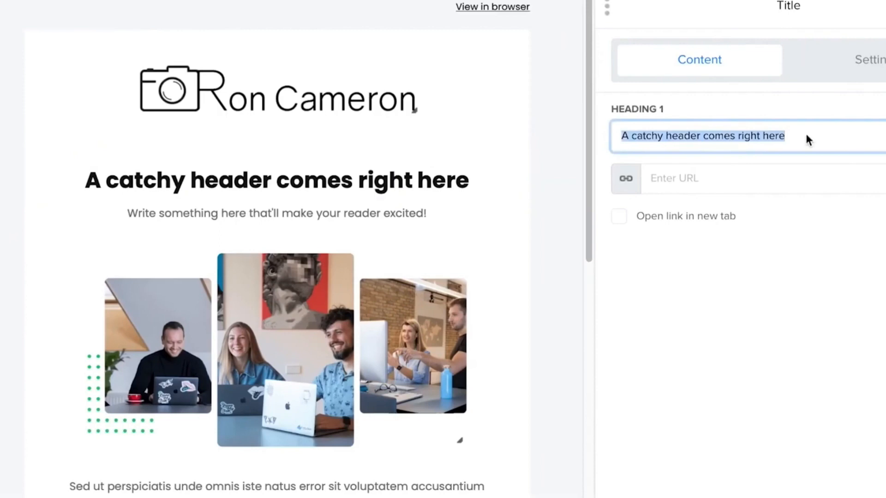
{"action": "type", "text": "You are Invited to my First Gallery Exhibition!"}
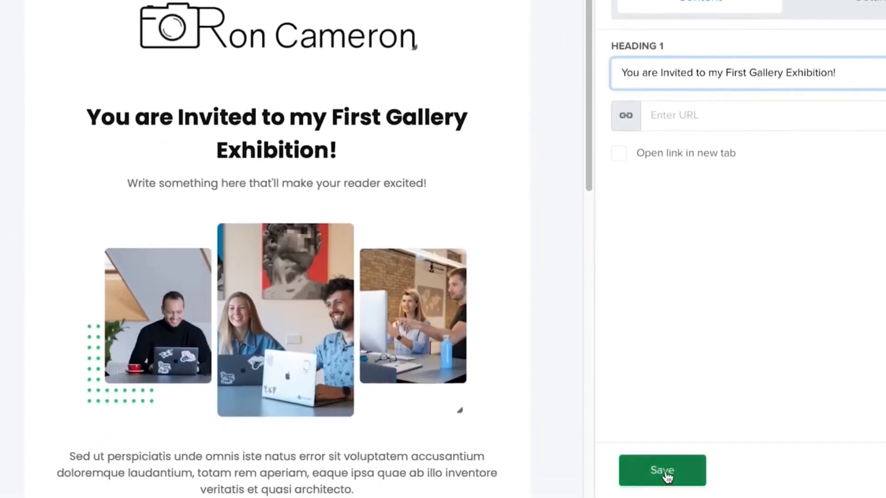
{"action": "left_click", "coordinate": [662, 470]}
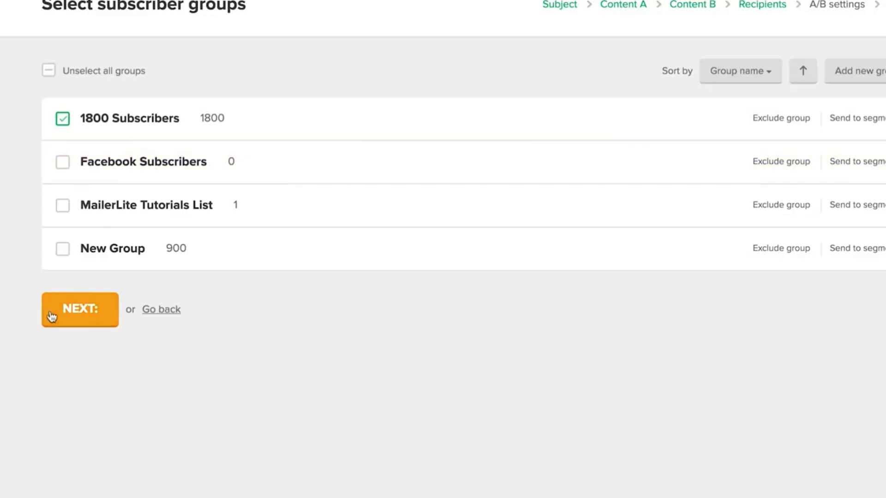
Choose the 1800 Subscribers group as recipients and continue to the open-question survey.
{"action": "left_click", "coordinate": [78, 309]}
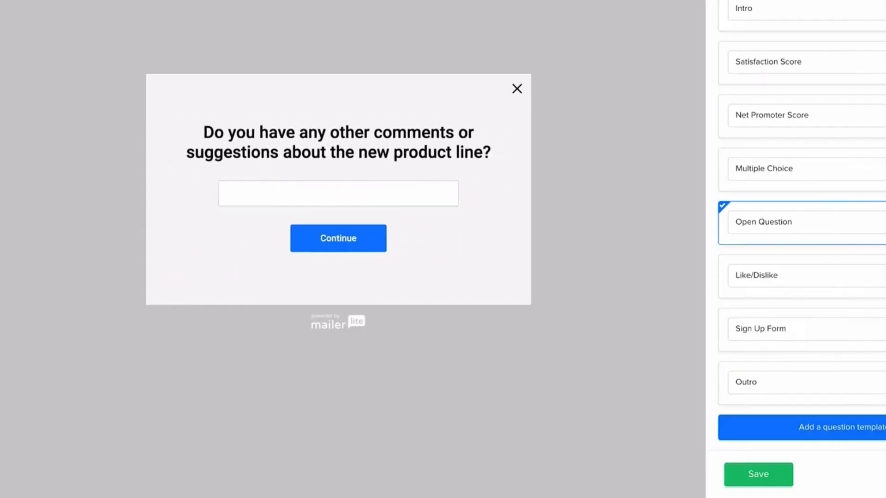
{"action": "left_click", "coordinate": [516, 88]}
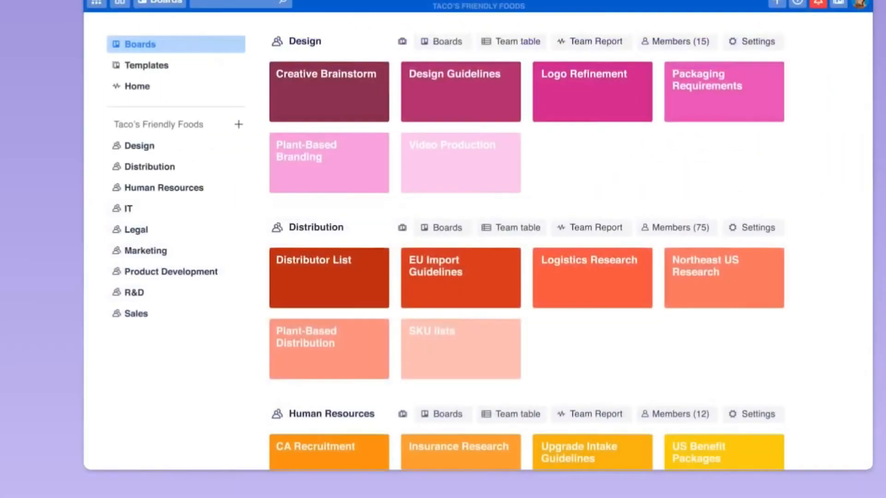
Scroll the team boards, then add an item to the Enterprise software needs checklist.
{"action": "scroll", "scroll_direction": "down", "scroll_amount": 3}
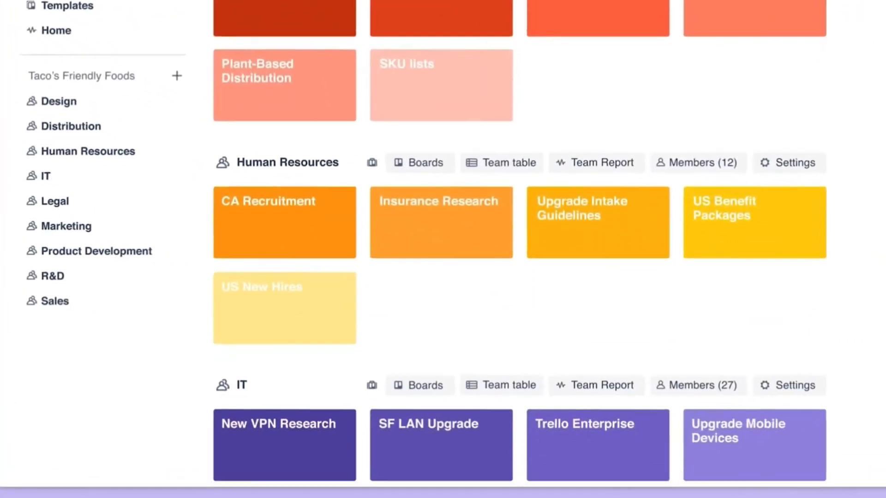
{"action": "scroll", "scroll_direction": "down", "scroll_amount": 3}
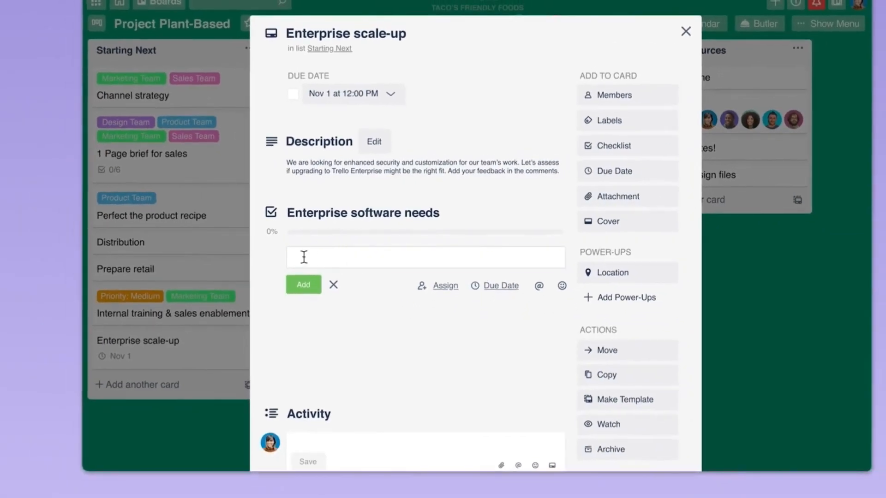
{"action": "left_click", "coordinate": [686, 31]}
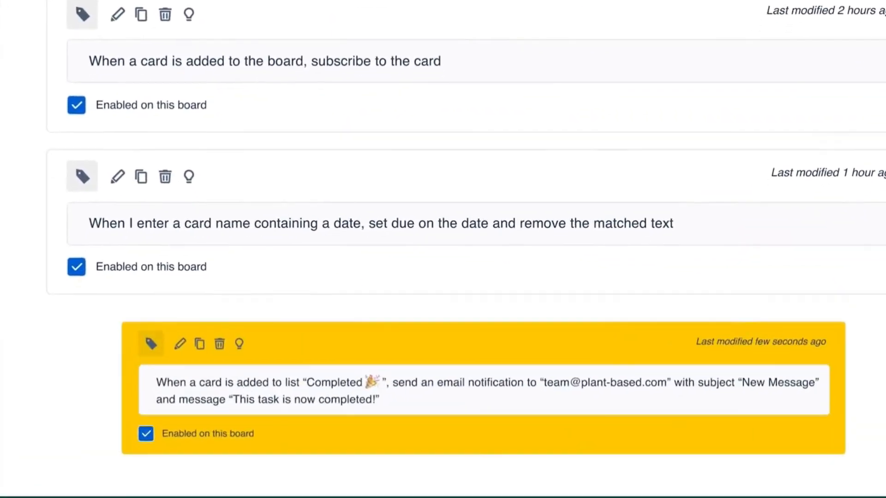
Review card button automations, then open the board's Power-Ups and Confluence Cloud settings.
{"action": "left_click", "coordinate": [56, 86]}
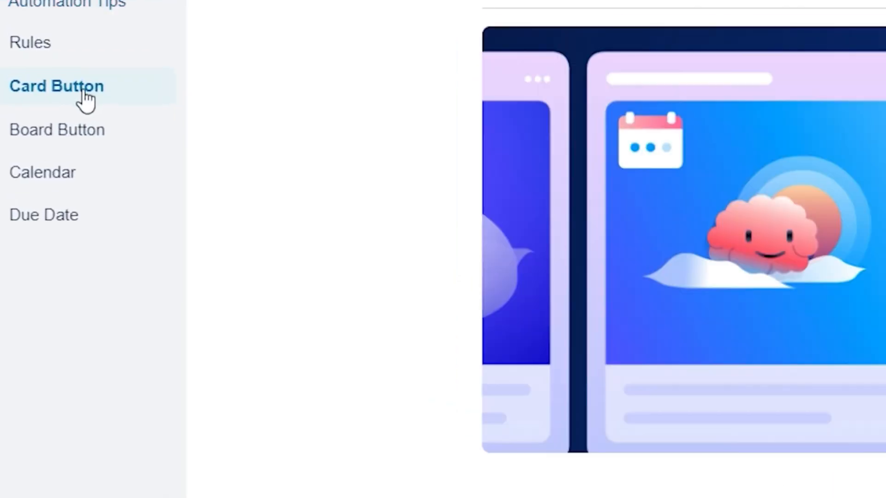
{"action": "left_click", "coordinate": [57, 130]}
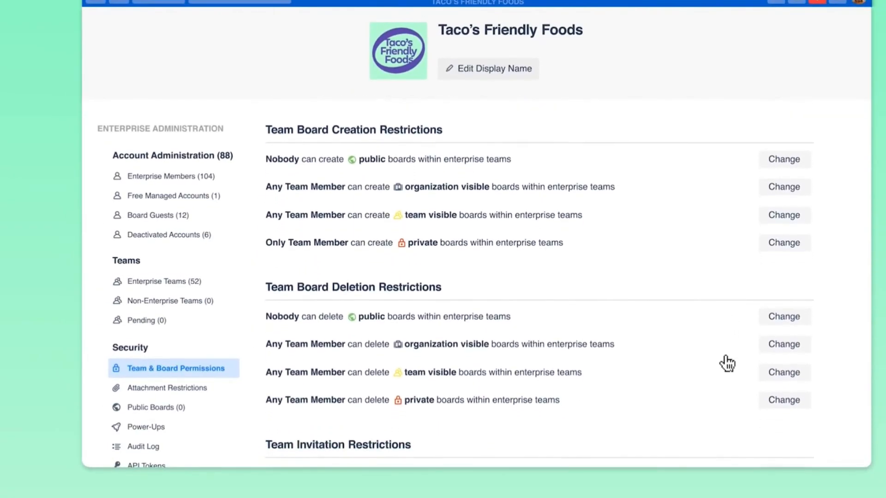
{"action": "scroll", "scroll_direction": "down", "scroll_amount": 3}
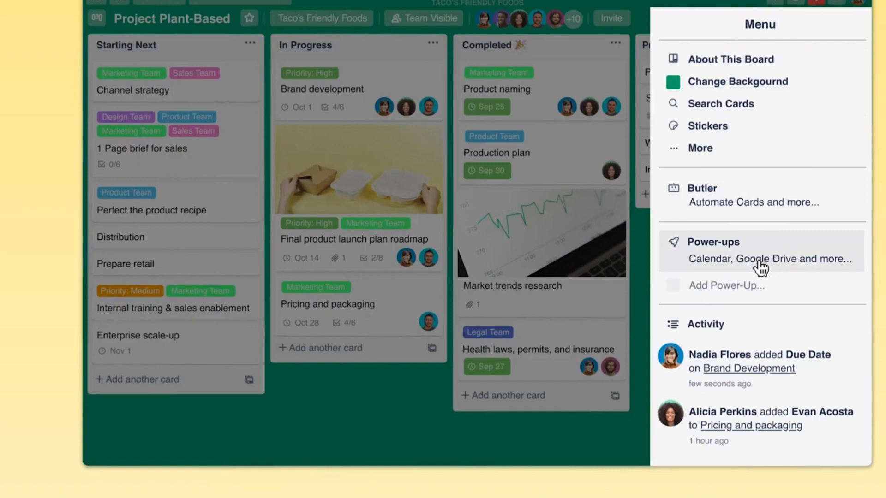
{"action": "left_click", "coordinate": [712, 242]}
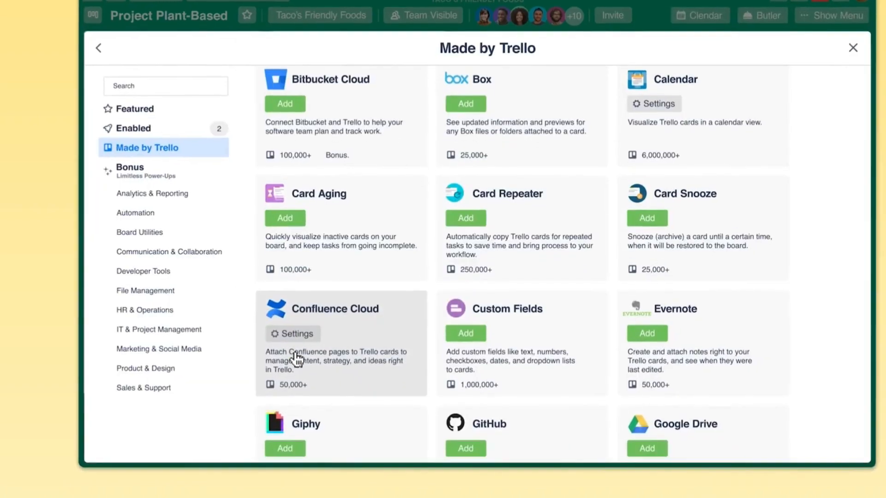
{"action": "left_click", "coordinate": [852, 47]}
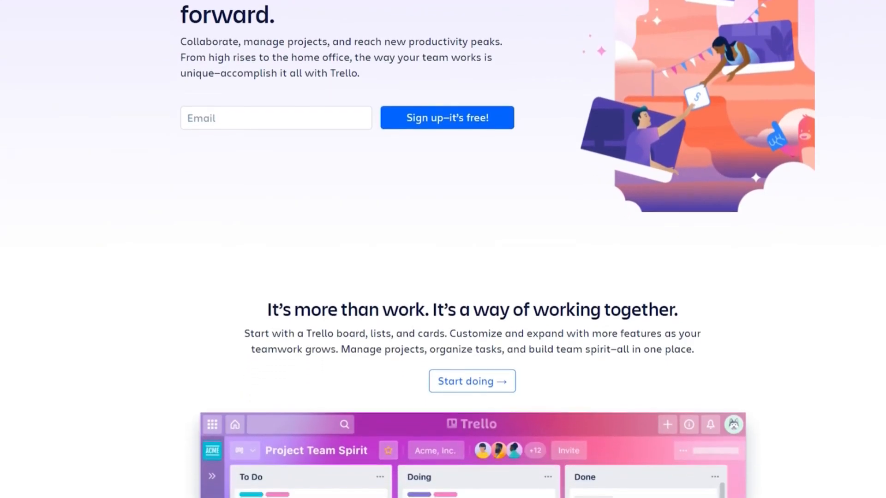
Scroll the Trello homepage down past its free sign-up box.
{"action": "scroll", "scroll_direction": "down", "scroll_amount": 3}
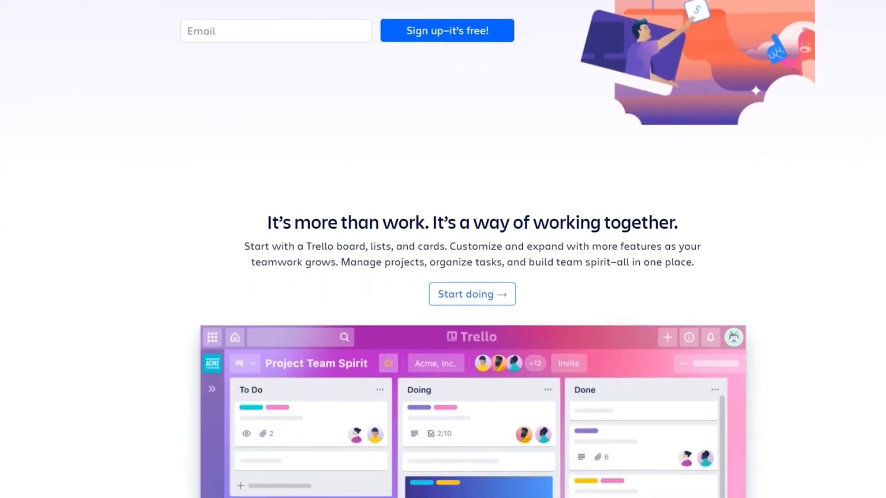
{"action": "scroll", "scroll_direction": "down", "scroll_amount": 3}
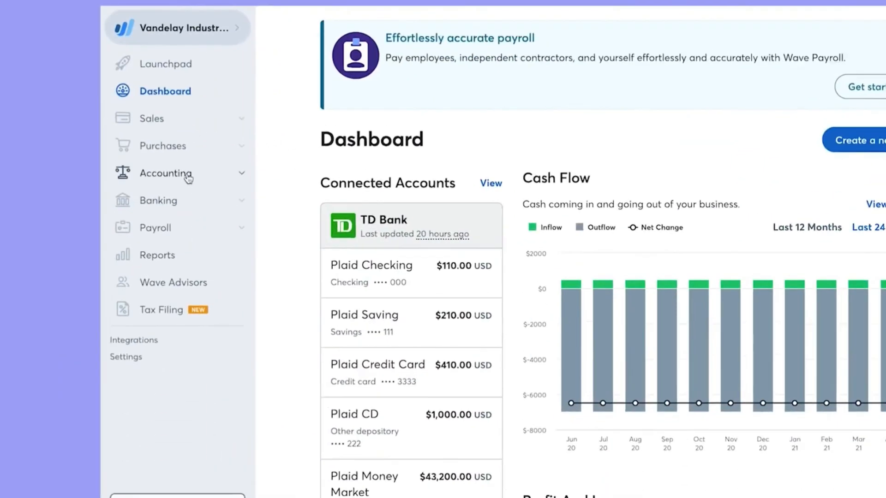
Open Wave's Accounting Transactions list, then the Menu on the mobile dashboard.
{"action": "left_click", "coordinate": [164, 173]}
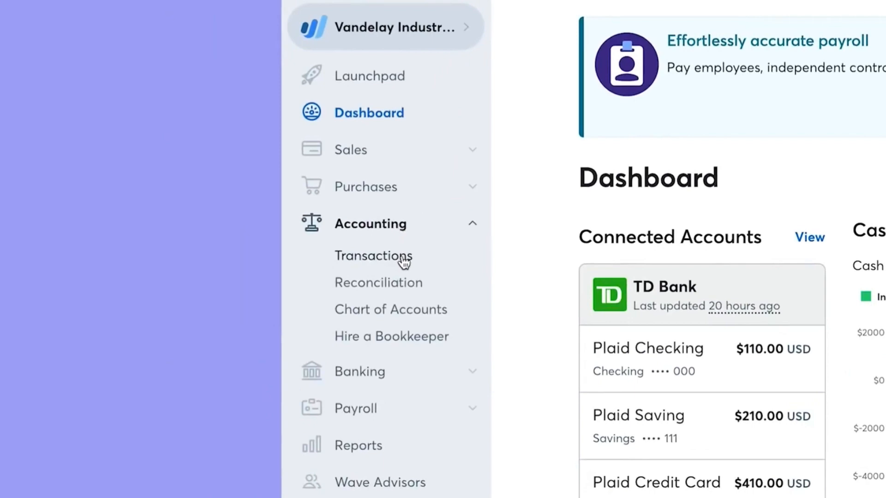
{"action": "left_click", "coordinate": [373, 256]}
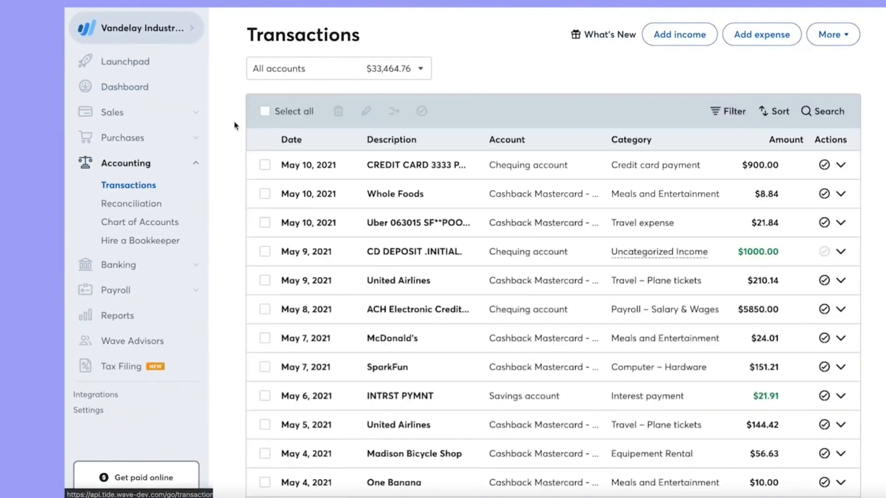
{"action": "mouse_move", "coordinate": [784, 198]}
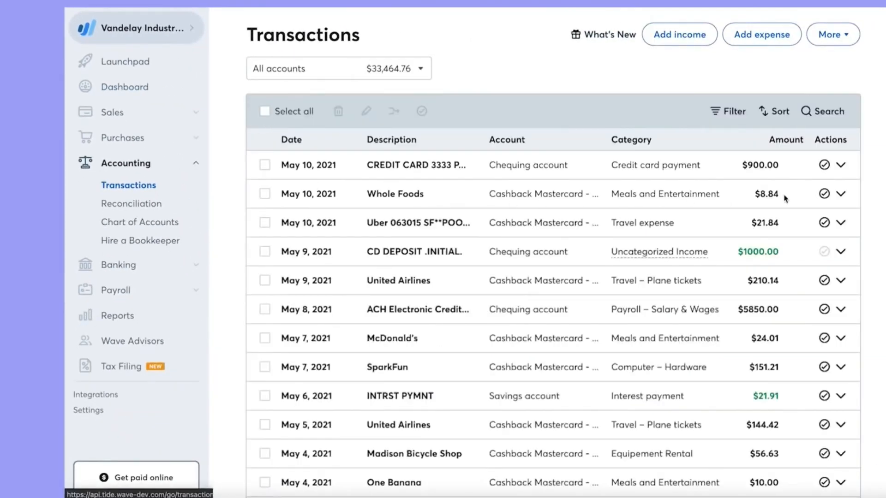
{"action": "left_click", "coordinate": [131, 203]}
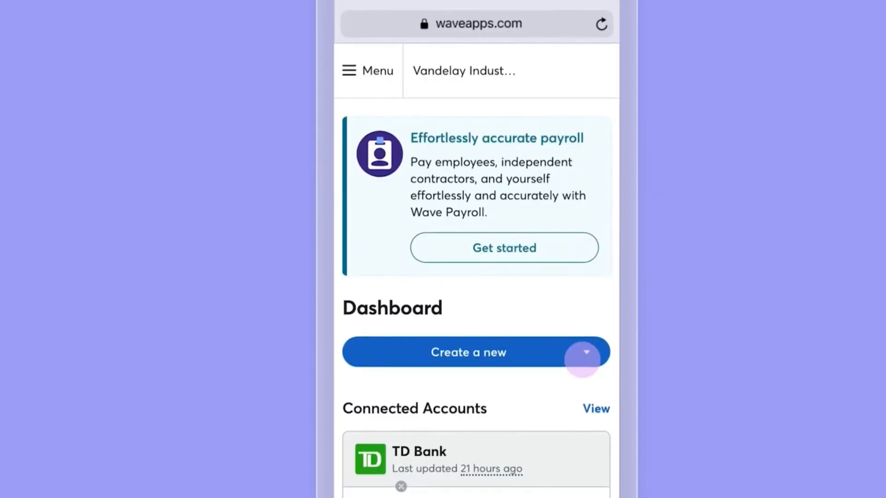
{"action": "left_click", "coordinate": [367, 70]}
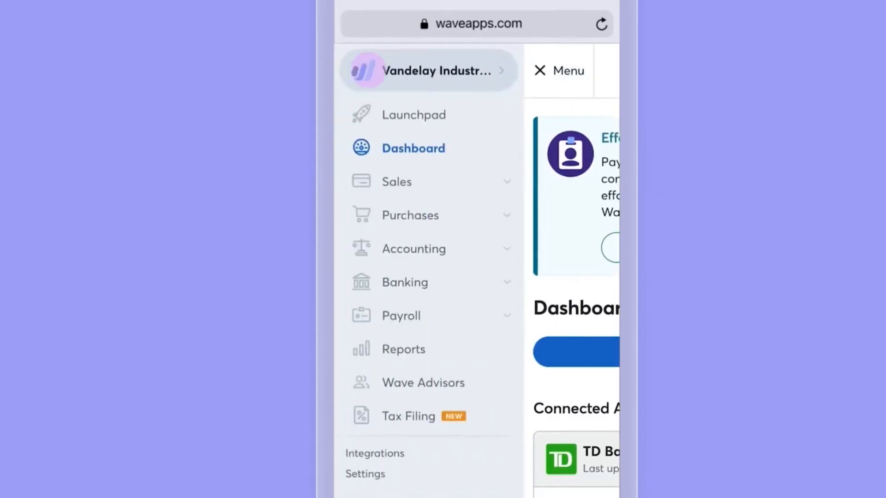
{"action": "left_click", "coordinate": [413, 248]}
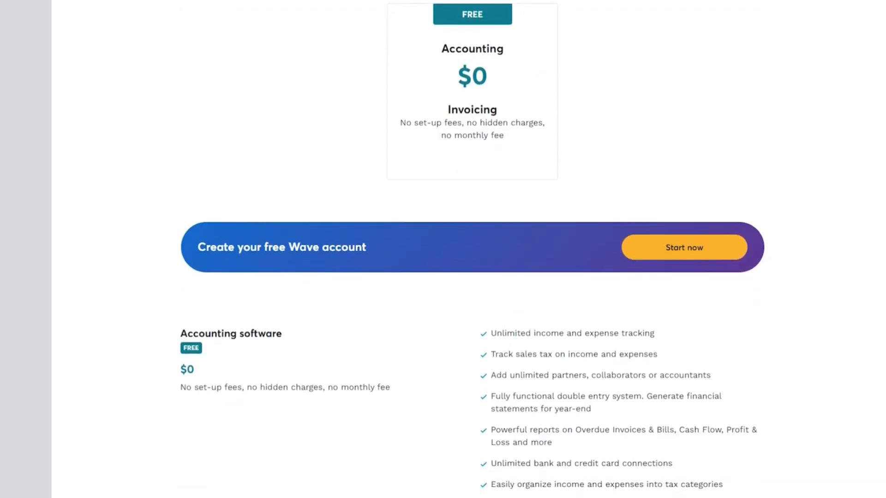
Scroll Wave's $0 Accounting plan down to its full included-features list.
{"action": "scroll", "scroll_direction": "down", "scroll_amount": 3}
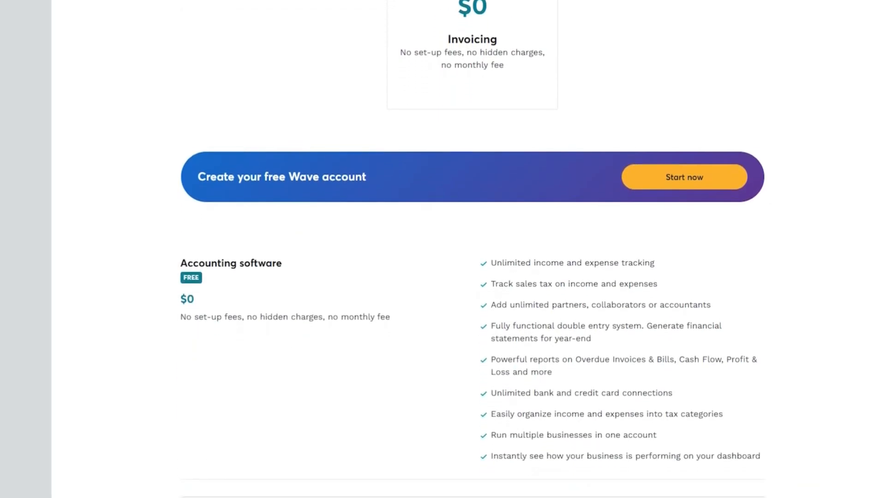
{"action": "scroll", "scroll_direction": "down", "scroll_amount": 3}
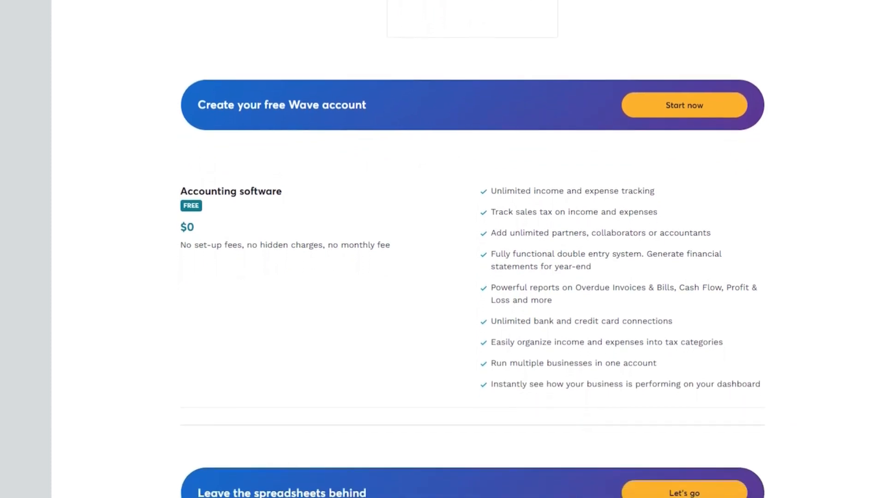